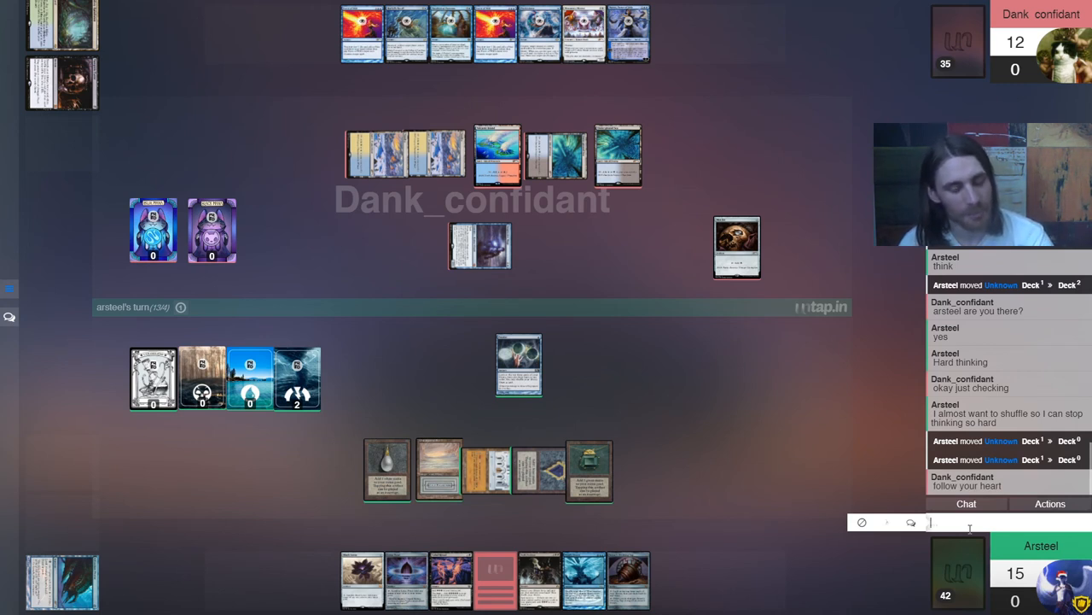
{"action": "type", "text": "Heart of the cards"}
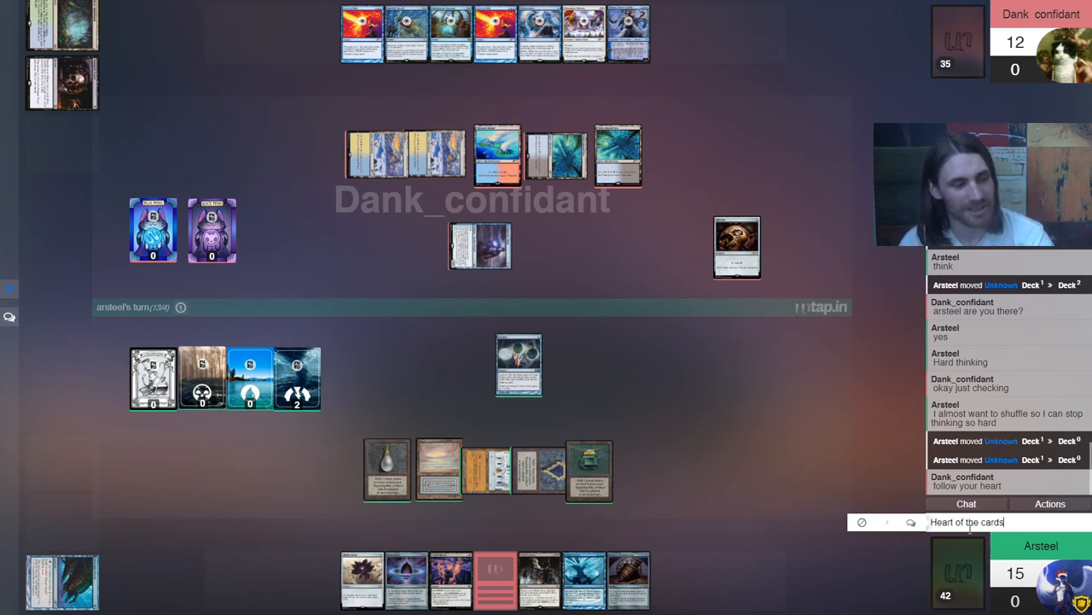